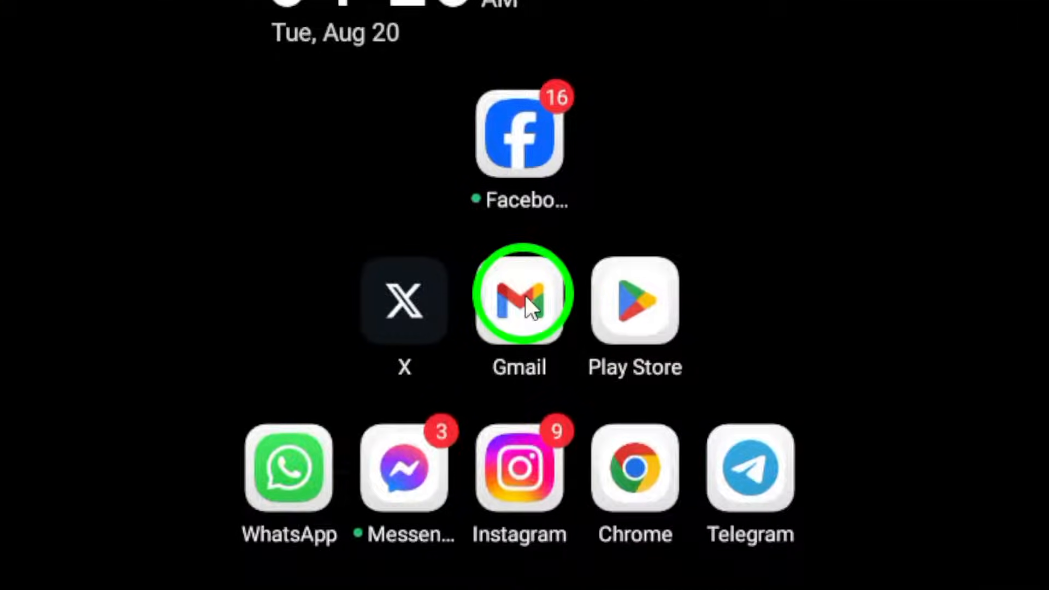
Launch Gmail from the home screen to reach the Primary inbox
{"action": "left_click", "coordinate": [519, 299]}
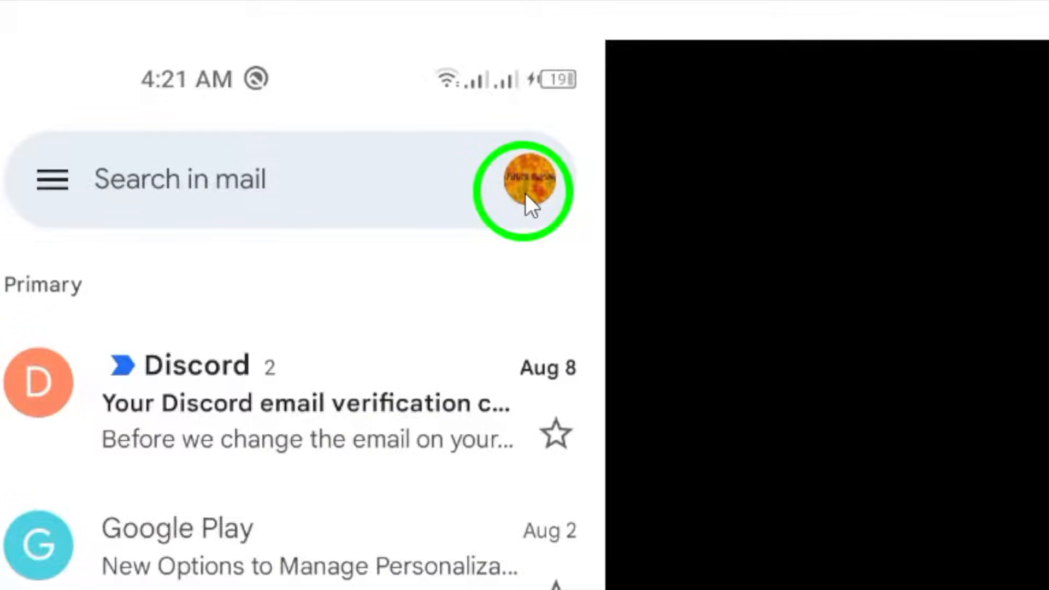
Reach the Google Account management page via the profile picture in Gmail's search bar
{"action": "left_click", "coordinate": [531, 189]}
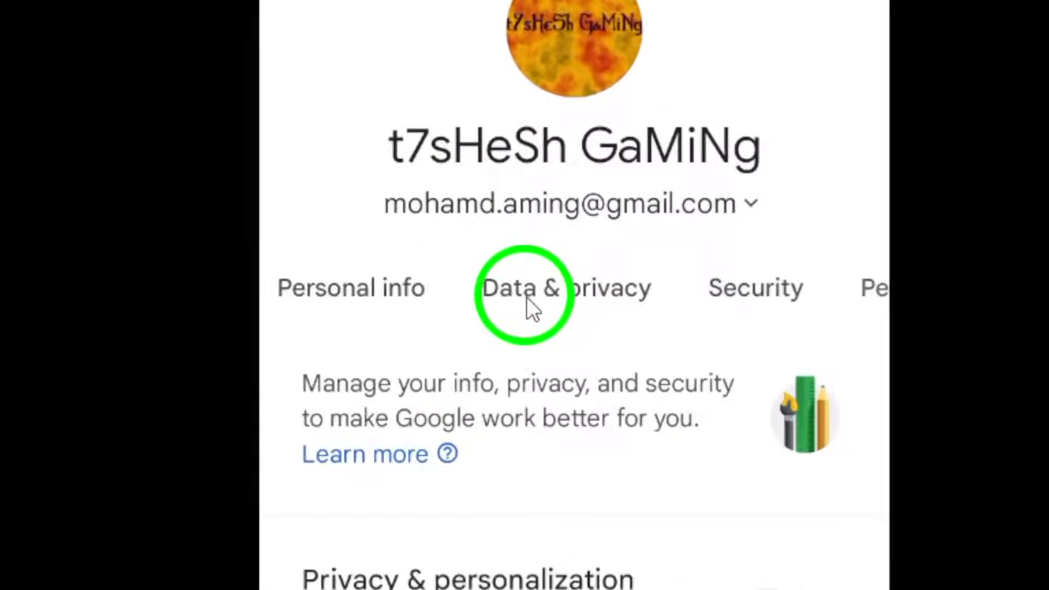
Go through Data & privacy to the Download your data entry for Google Takeout
{"action": "left_click", "coordinate": [523, 288]}
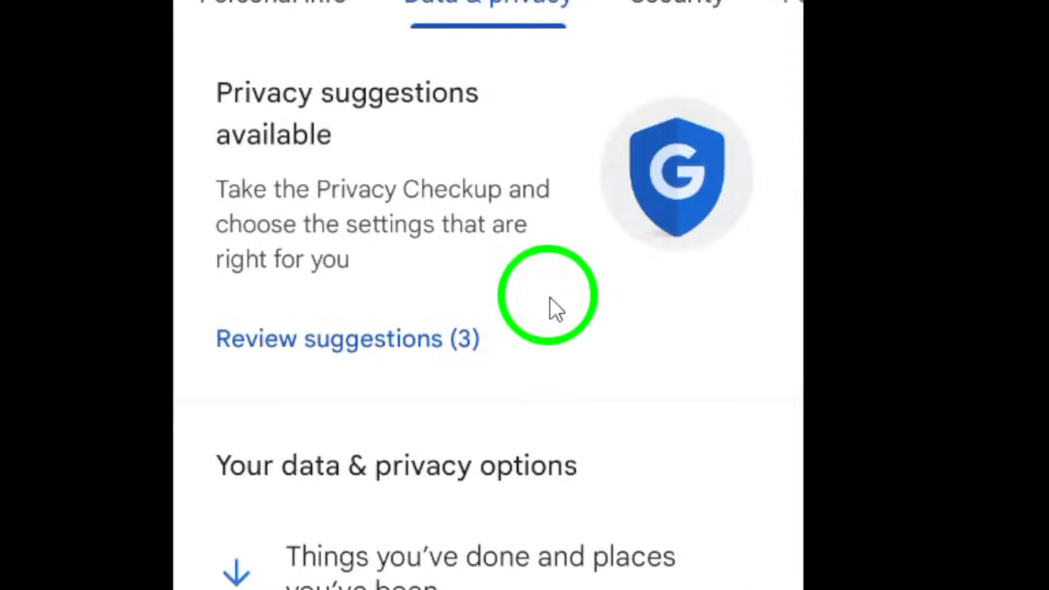
{"action": "scroll", "scroll_direction": "down", "scroll_amount": 3}
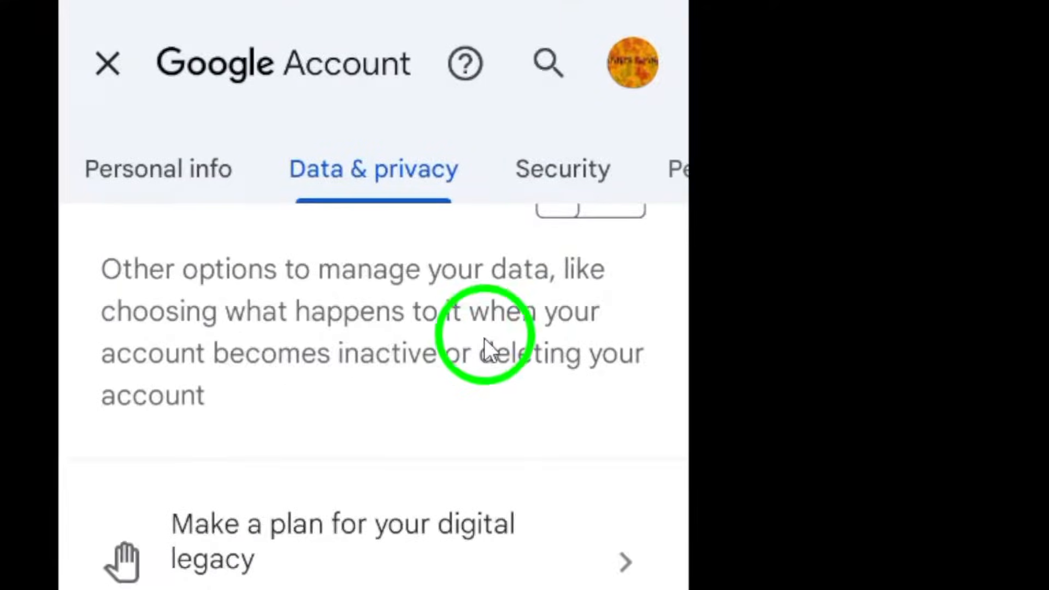
{"action": "scroll", "scroll_direction": "up", "scroll_amount": 3}
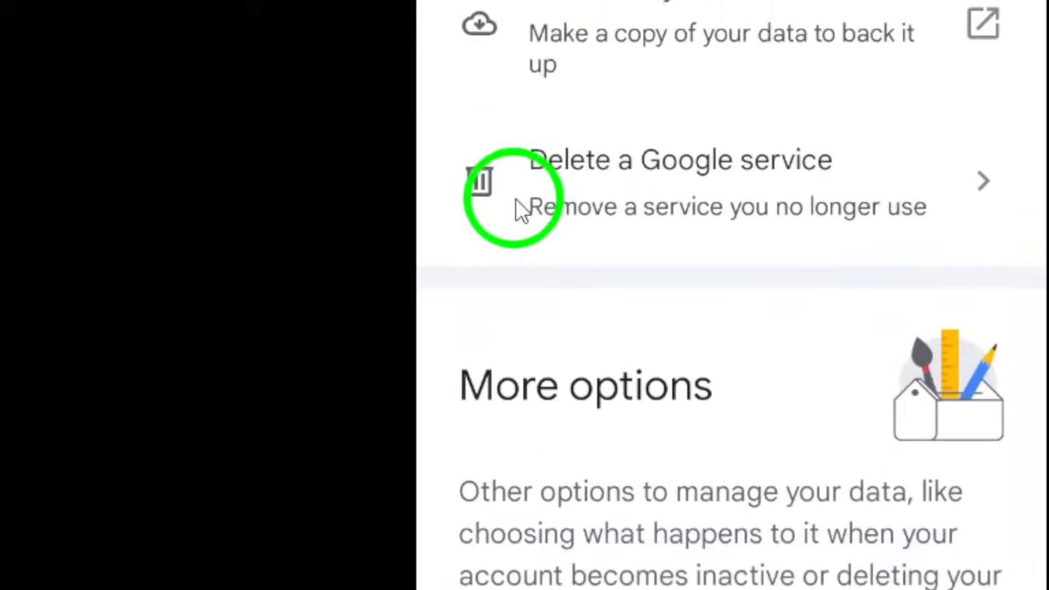
{"action": "scroll", "scroll_direction": "up", "scroll_amount": 3}
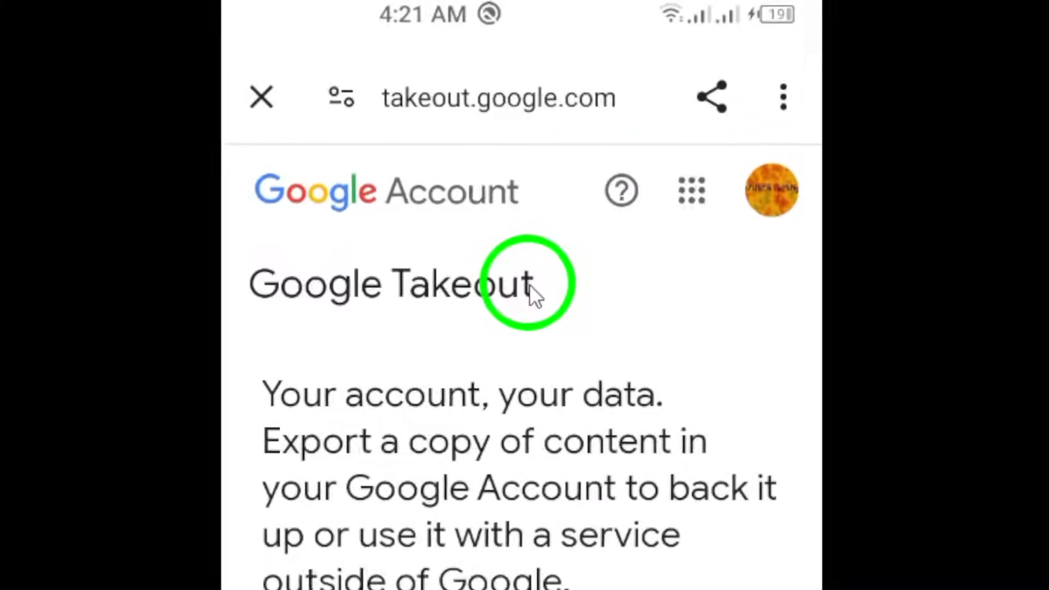
Untick Alerts and Android Device Configuration Service, leaving 47 of 50 products selected
{"action": "scroll", "scroll_direction": "down", "scroll_amount": 3}
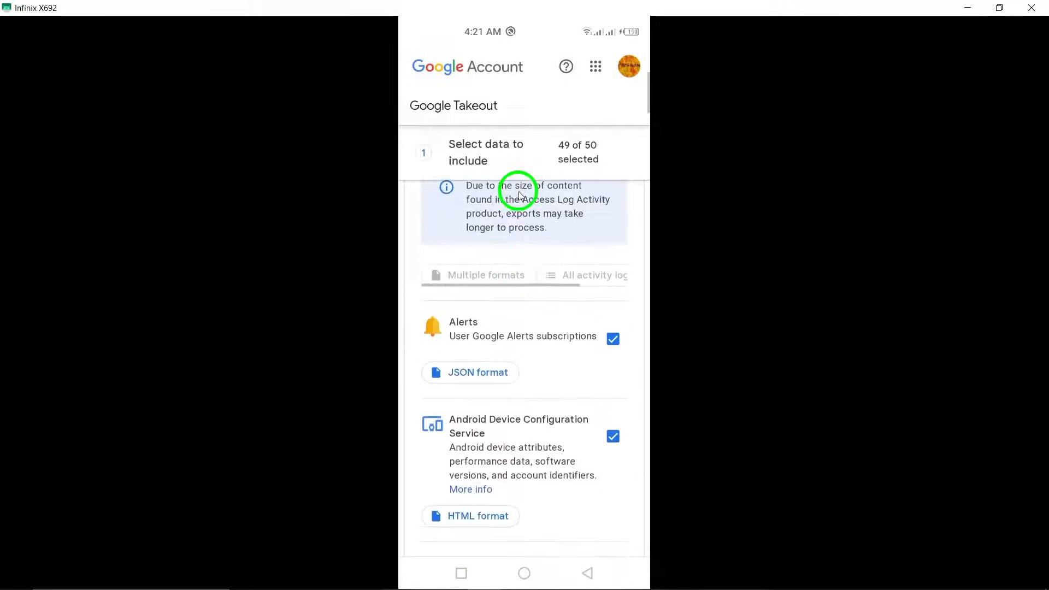
{"action": "scroll", "scroll_direction": "down", "scroll_amount": 3}
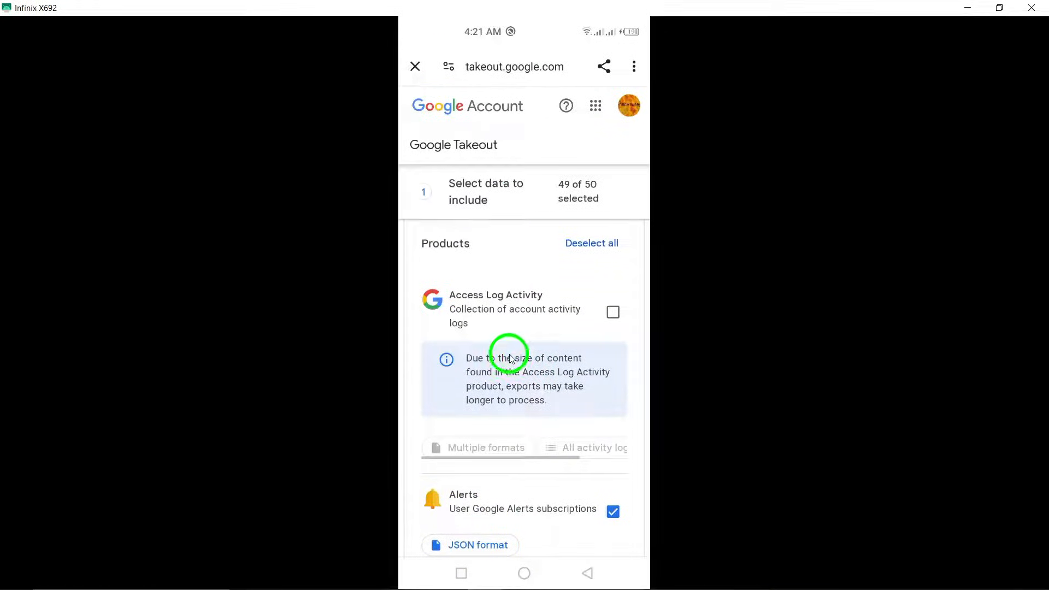
{"action": "scroll", "scroll_direction": "up", "scroll_amount": 3}
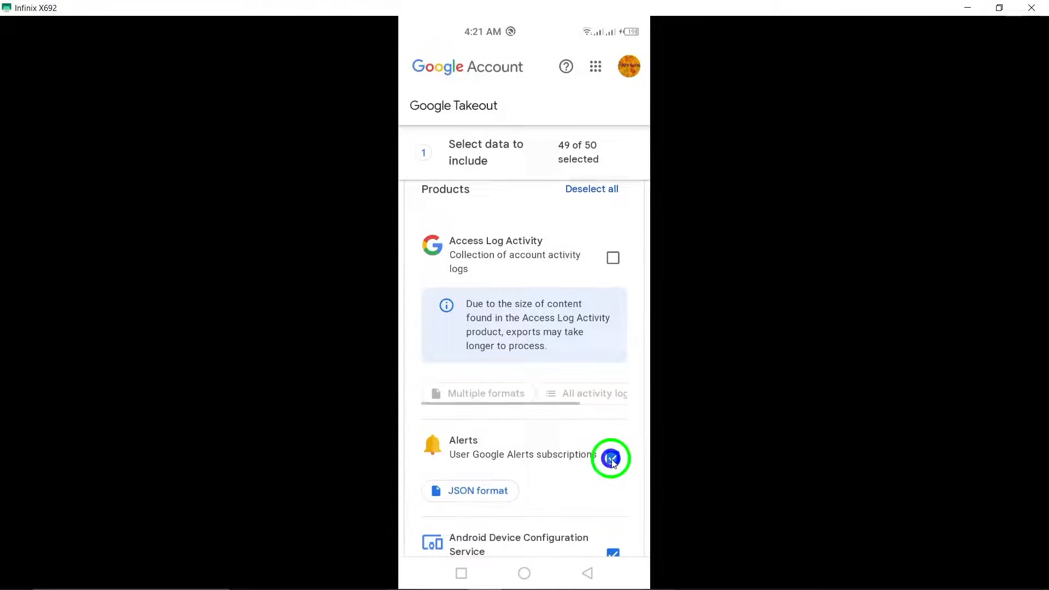
{"action": "left_click", "coordinate": [612, 458]}
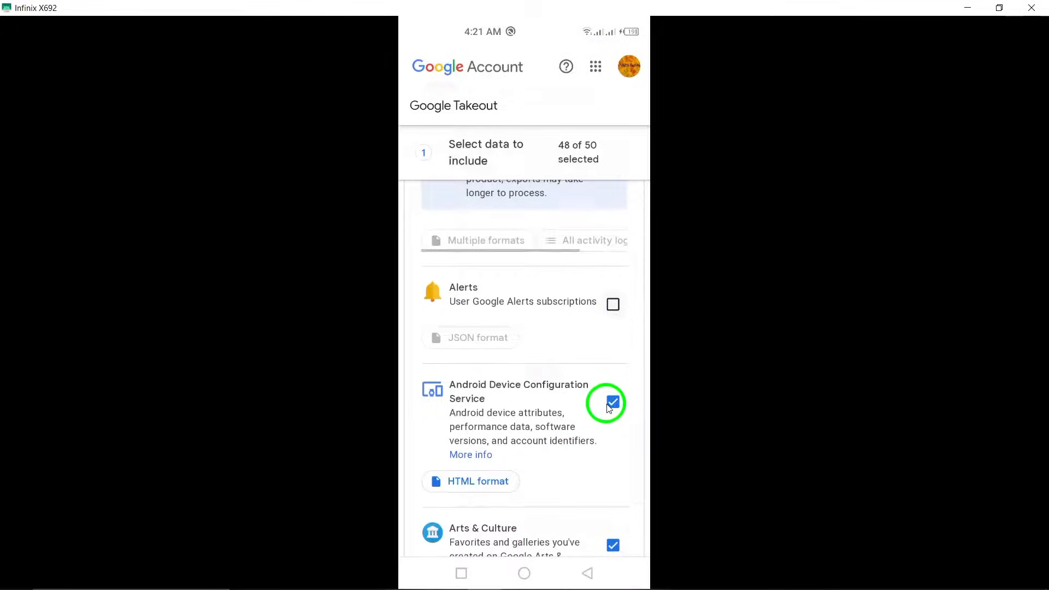
{"action": "left_click", "coordinate": [613, 402]}
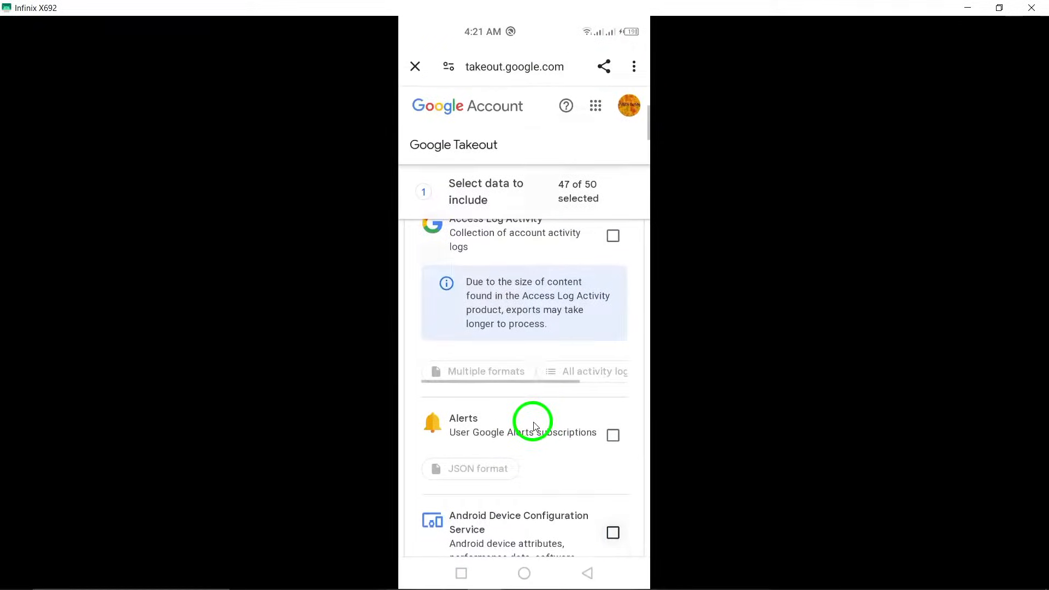
{"action": "scroll", "scroll_direction": "down", "scroll_amount": 3}
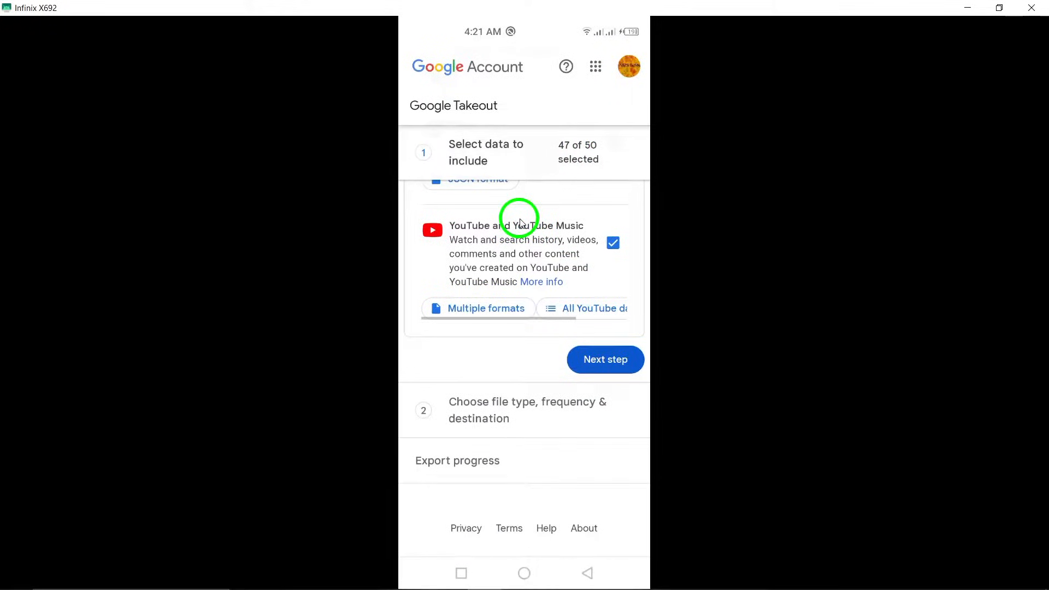
{"action": "scroll", "scroll_direction": "up", "scroll_amount": 3}
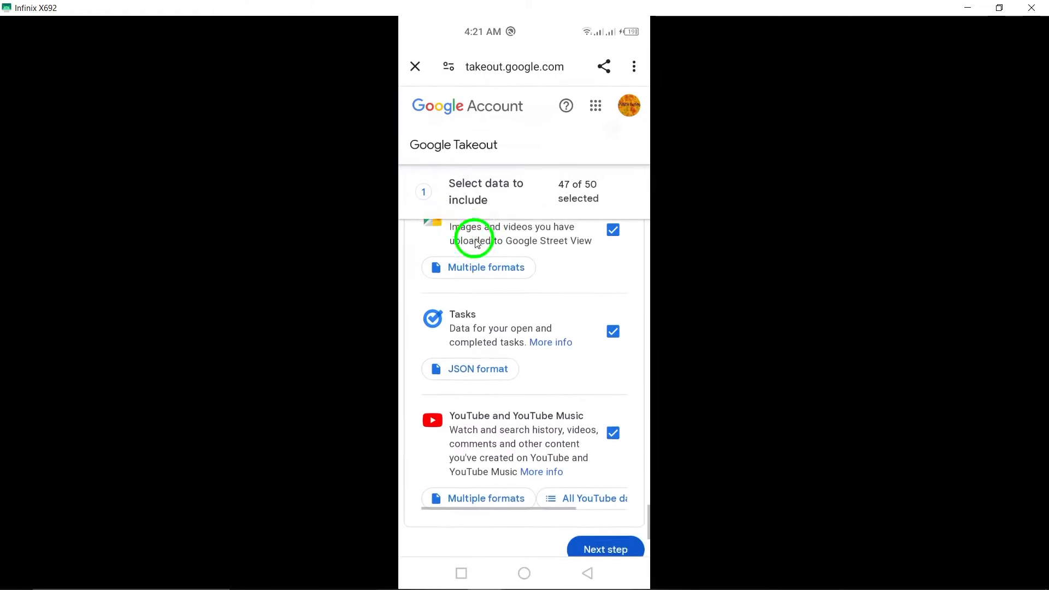
{"action": "scroll", "scroll_direction": "down", "scroll_amount": 3}
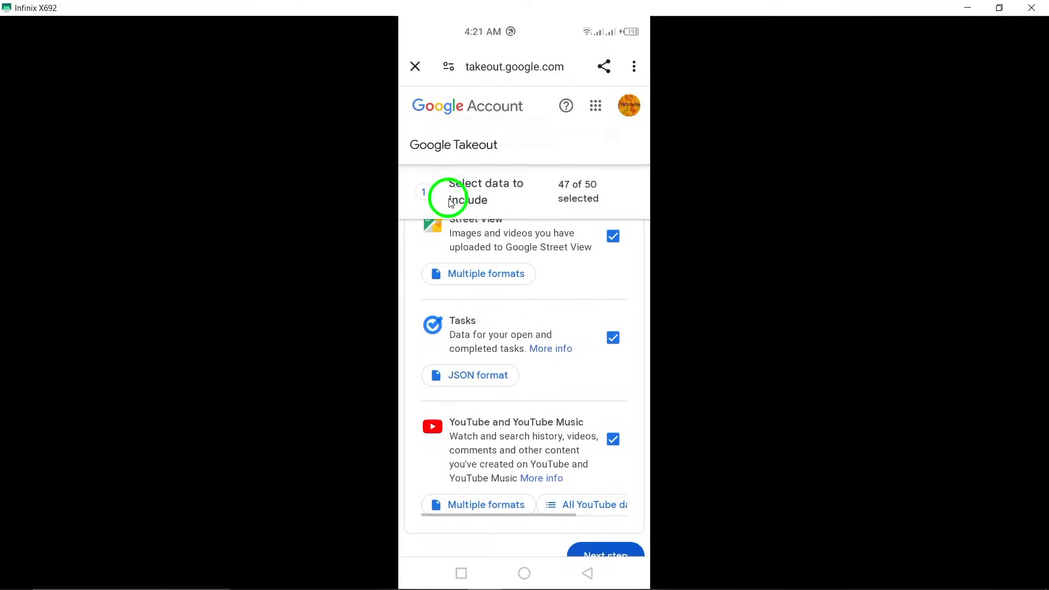